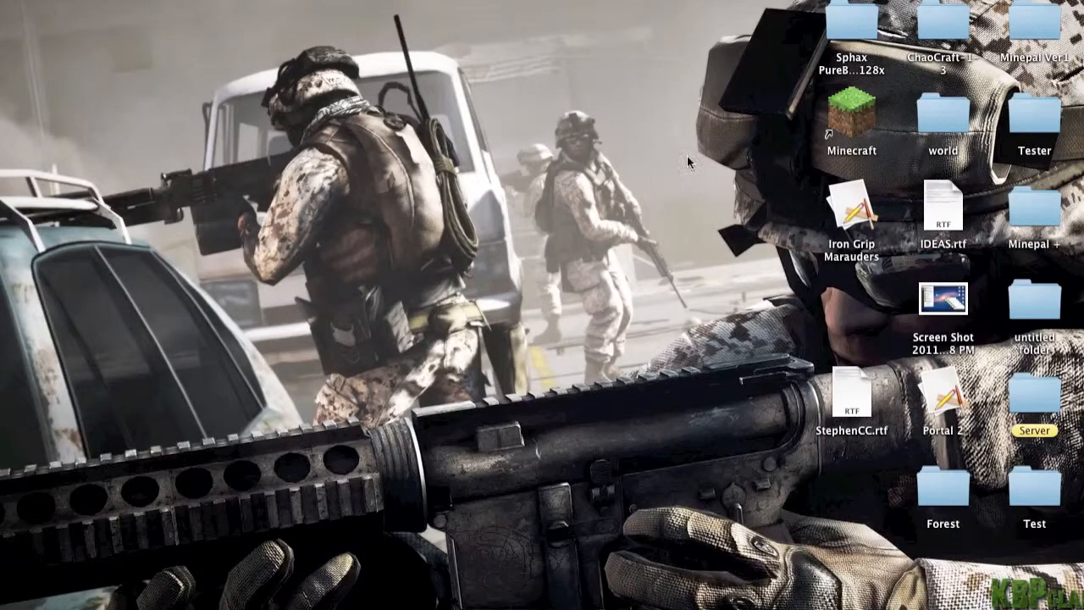
{"action": "mouse_move", "coordinate": [700, 568]}
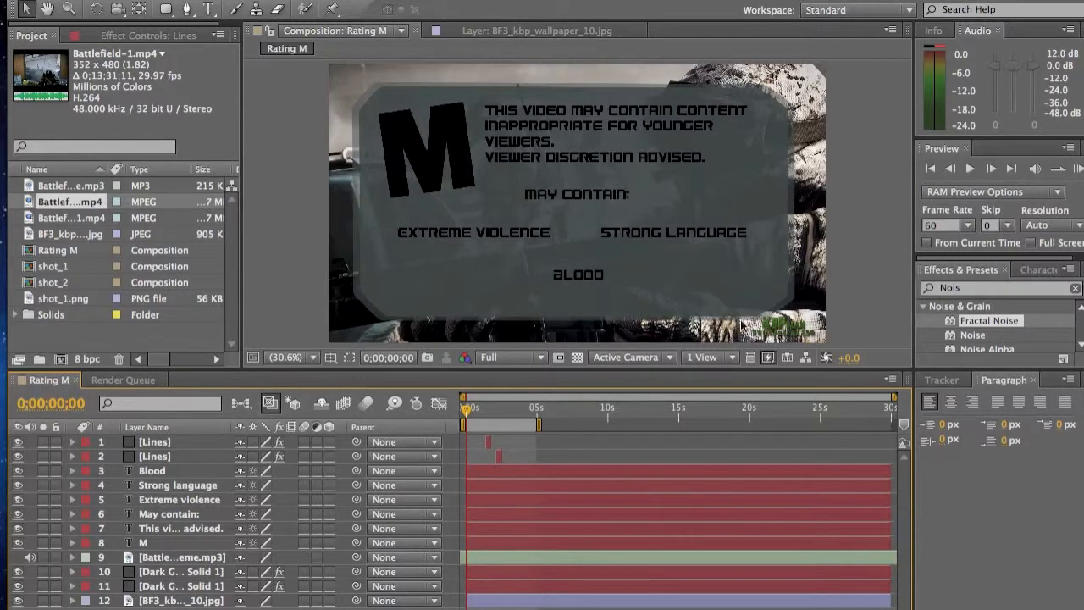
{"action": "mouse_move", "coordinate": [703, 457]}
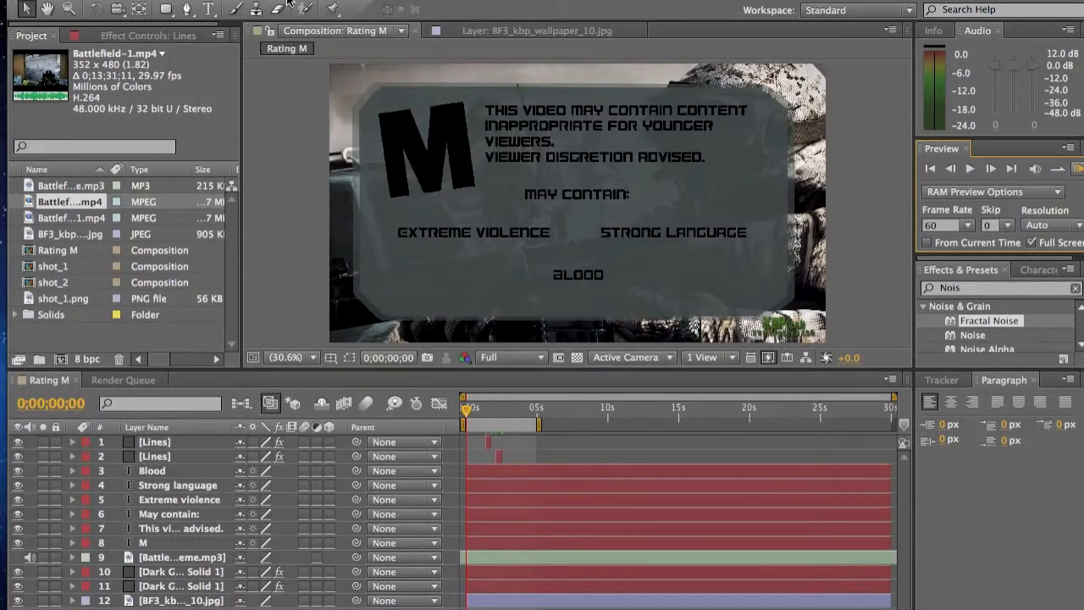
- Queue Battlefield-1, review its Best Settings render settings, and cancel without changes
{"action": "left_click", "coordinate": [123, 379]}
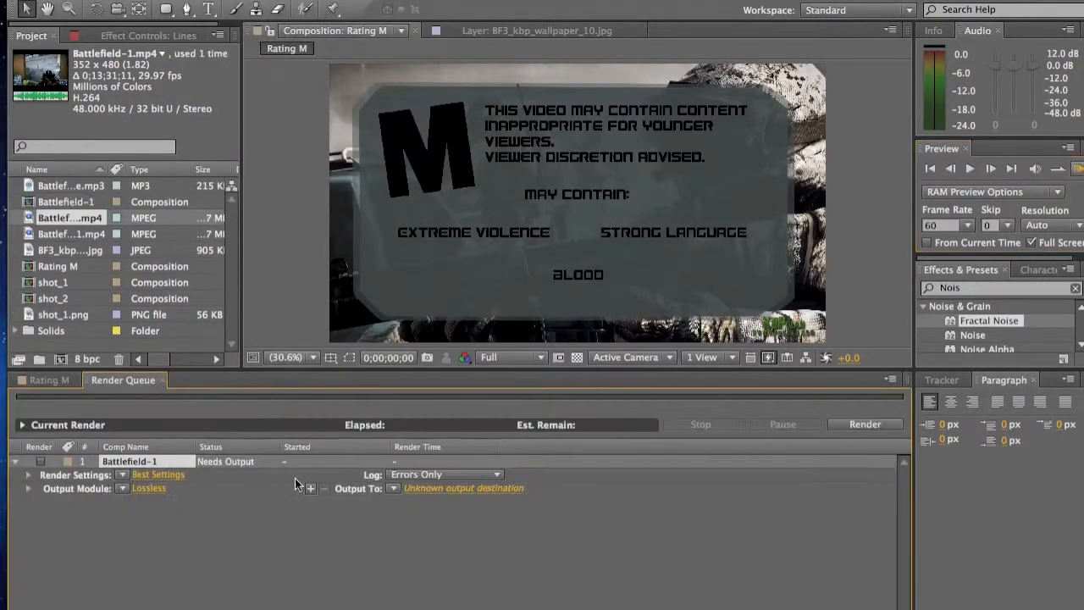
{"action": "left_click", "coordinate": [158, 474]}
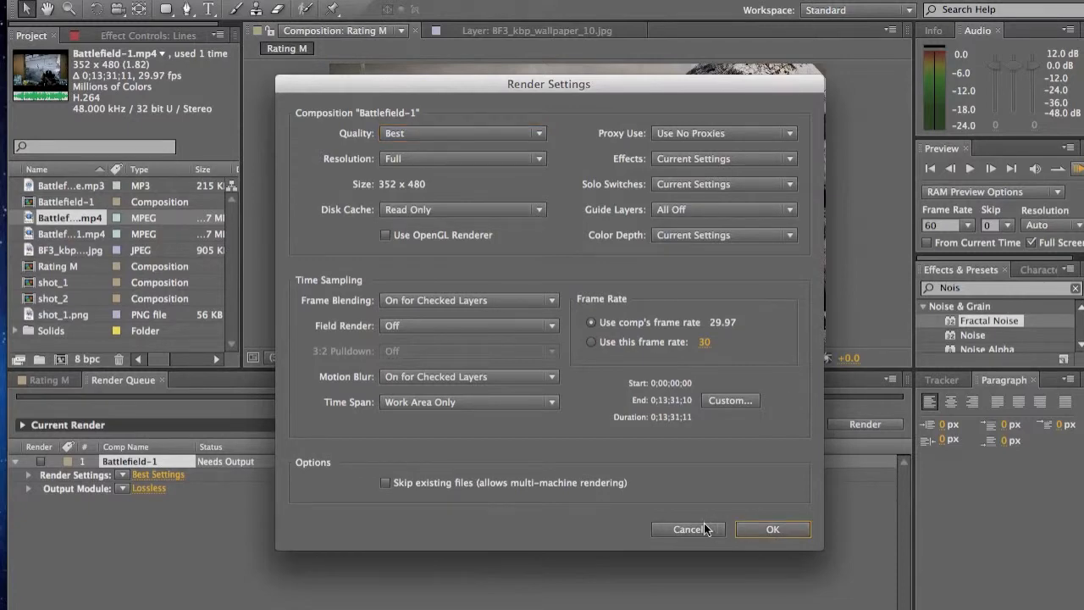
{"action": "left_click", "coordinate": [772, 528]}
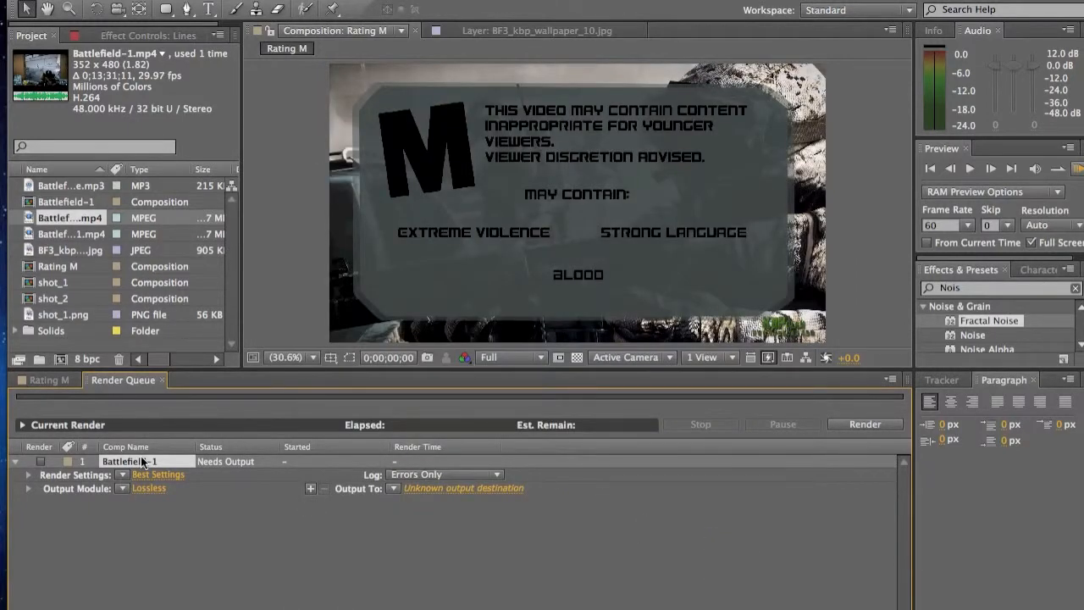
- Open the Lossless output module settings, showing AIFF audio-only output
{"action": "left_click", "coordinate": [148, 487]}
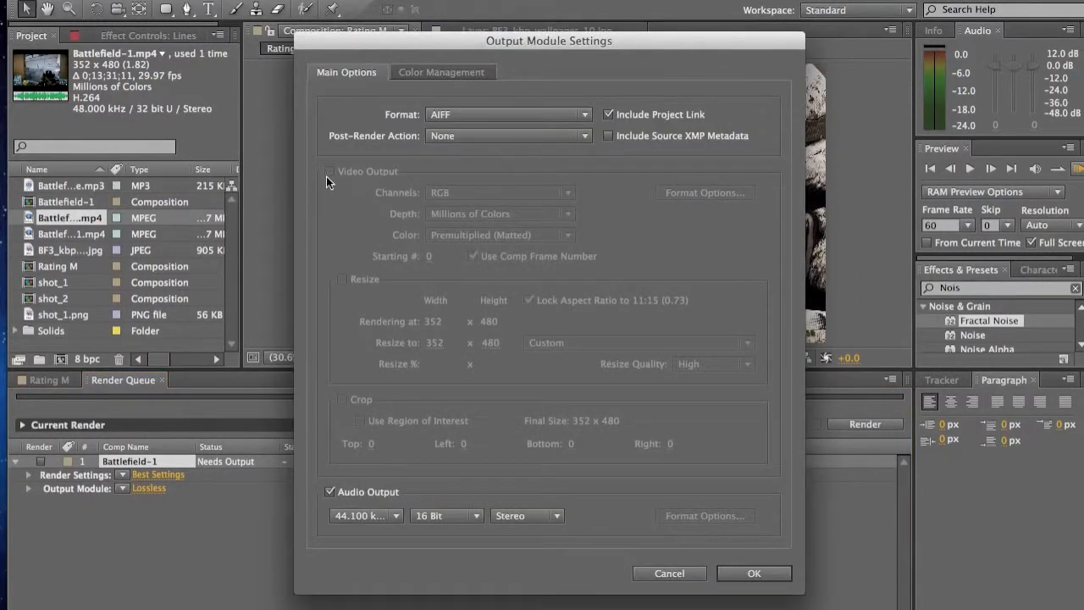
{"action": "mouse_move", "coordinate": [332, 182]}
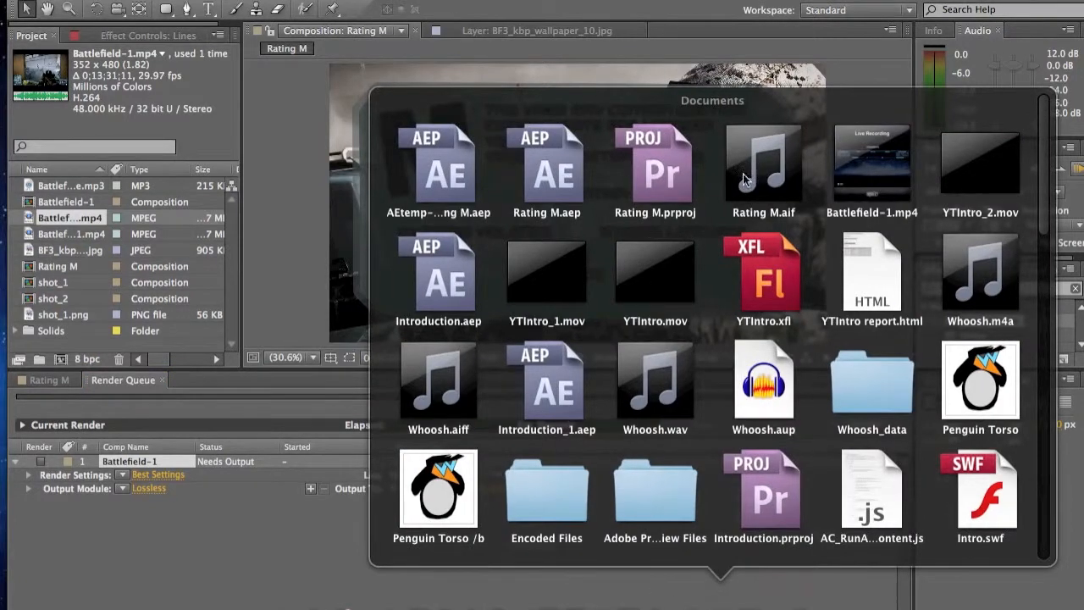
{"action": "mouse_move", "coordinate": [758, 190]}
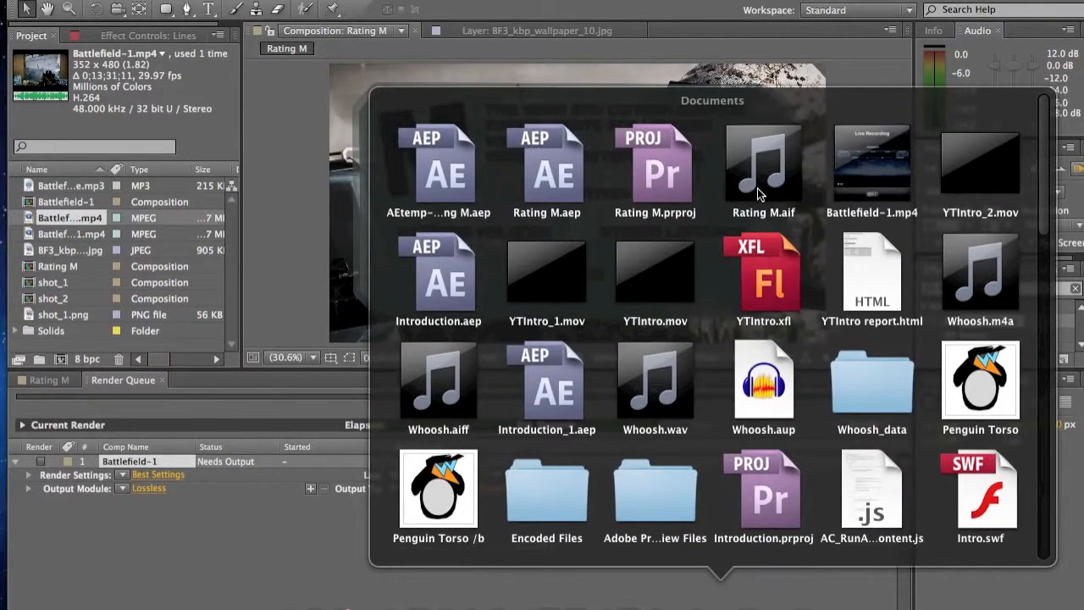
{"action": "mouse_move", "coordinate": [701, 173]}
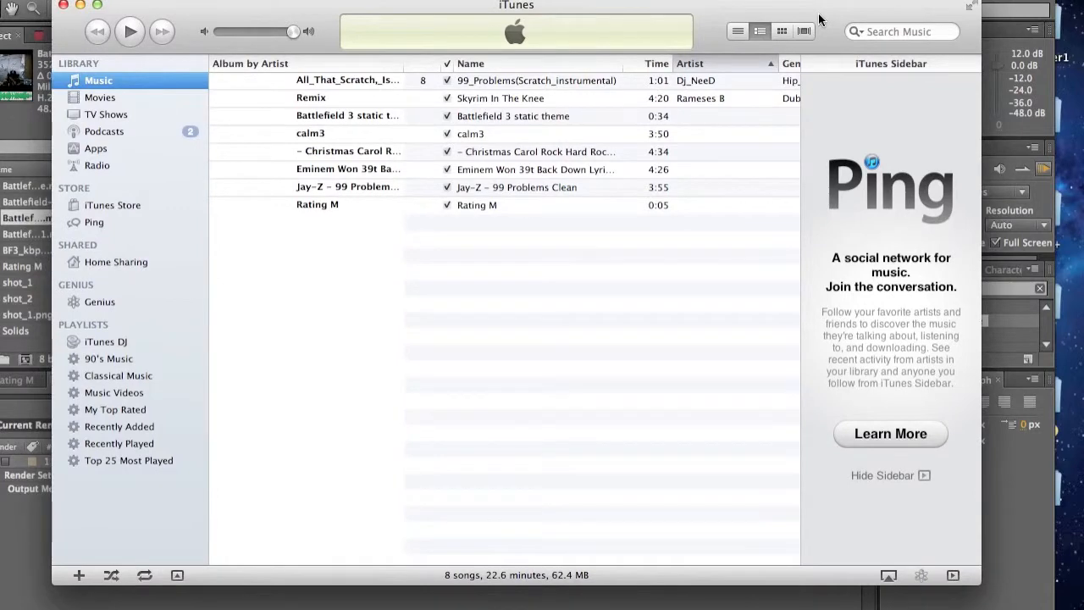
{"action": "mouse_move", "coordinate": [478, 144]}
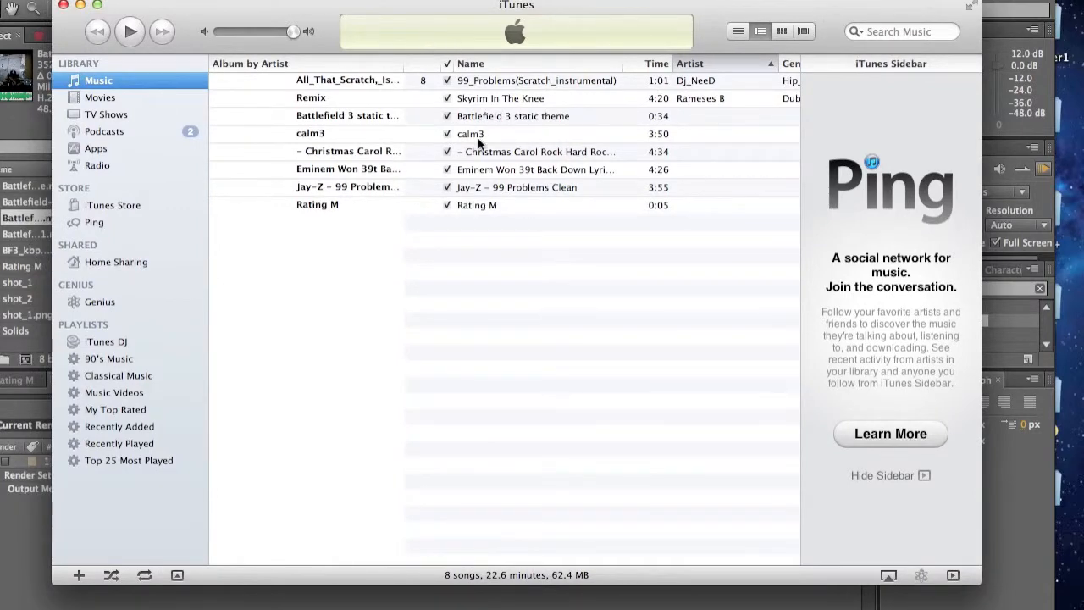
- Play the five-second Rating M track in iTunes, then return to After Effects
{"action": "double_click", "coordinate": [477, 205]}
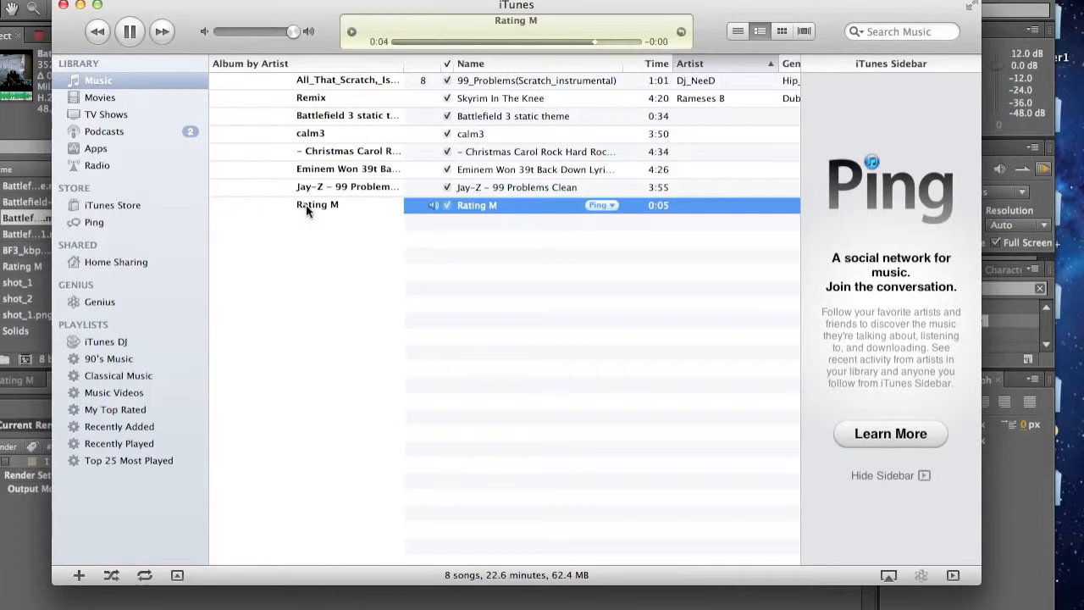
{"action": "left_click", "coordinate": [129, 32]}
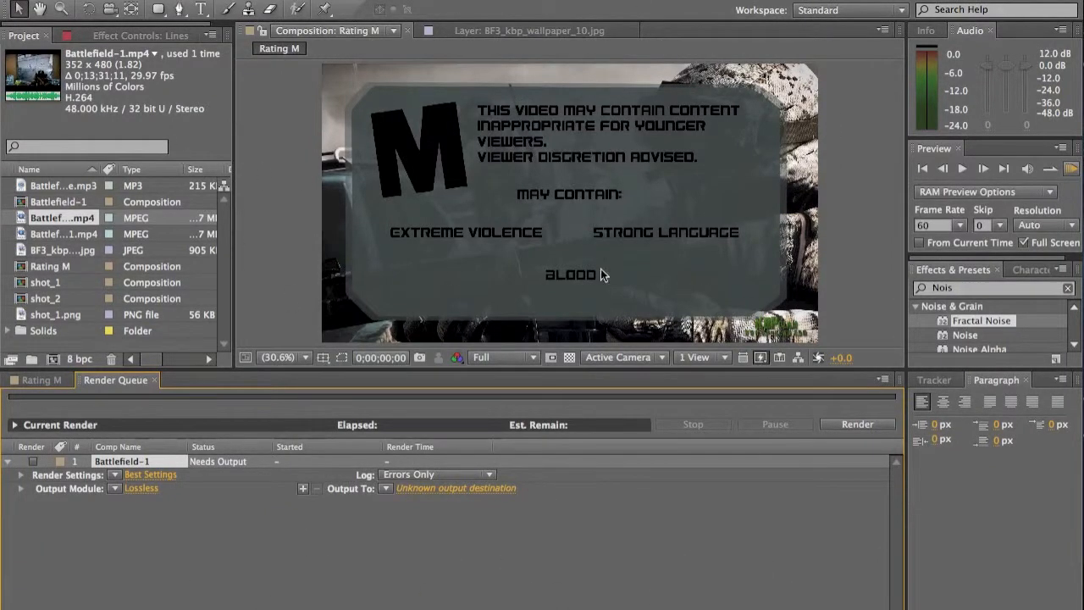
{"action": "mouse_move", "coordinate": [876, 159]}
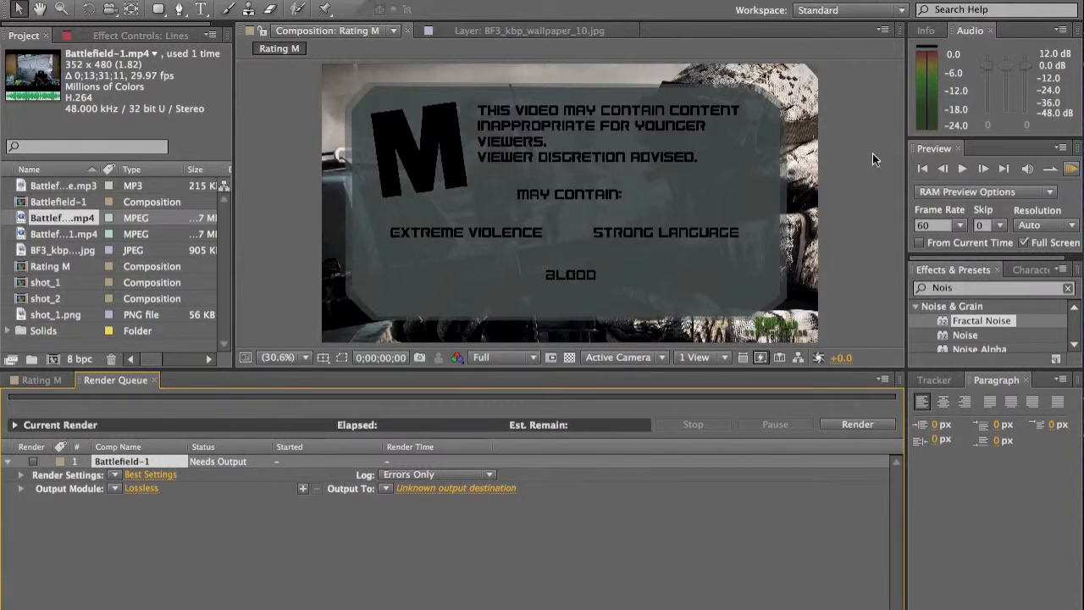
{"action": "mouse_move", "coordinate": [895, 290]}
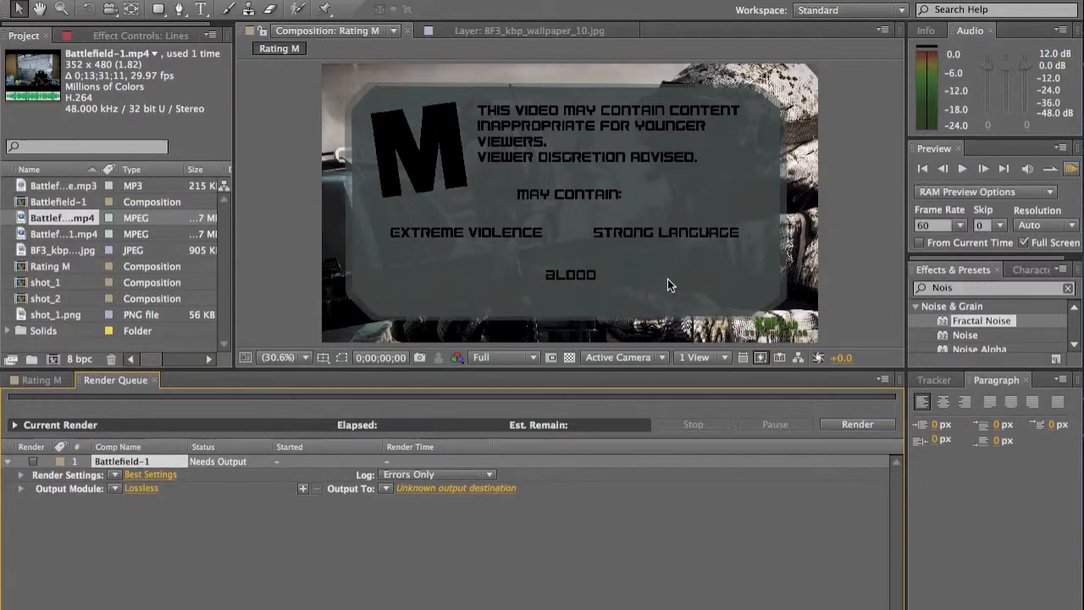
{"action": "mouse_move", "coordinate": [930, 460]}
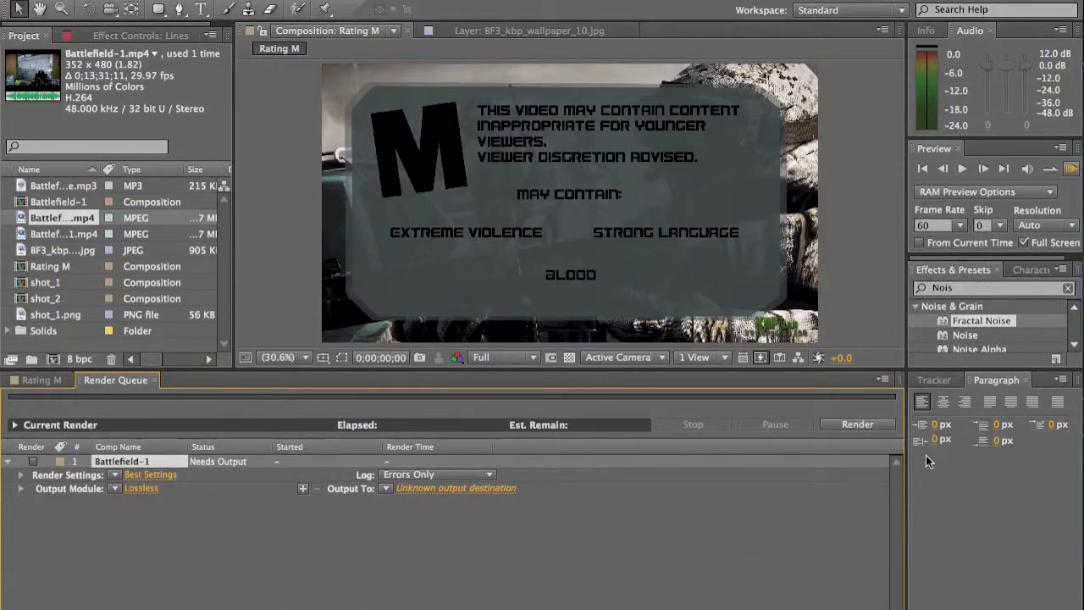